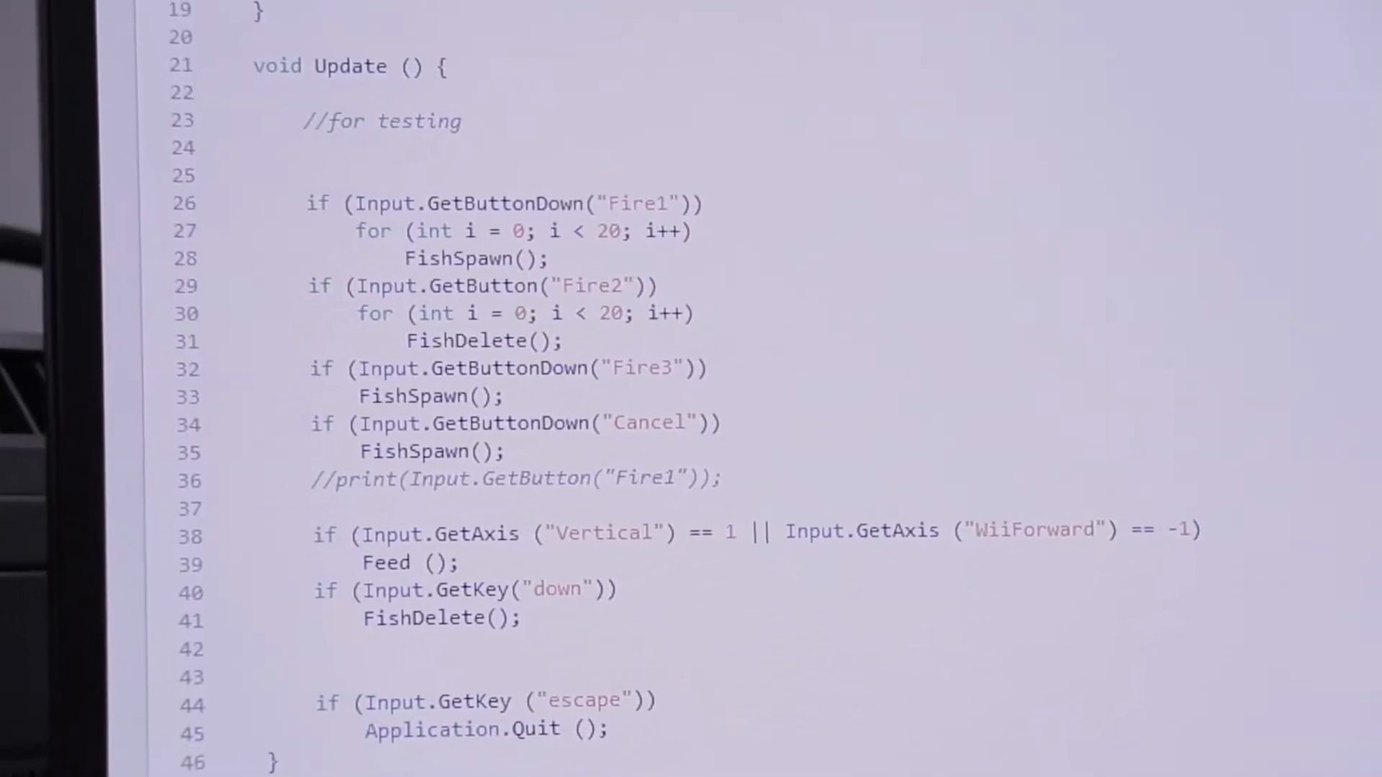
{"action": "scroll", "scroll_direction": "down", "scroll_amount": 3}
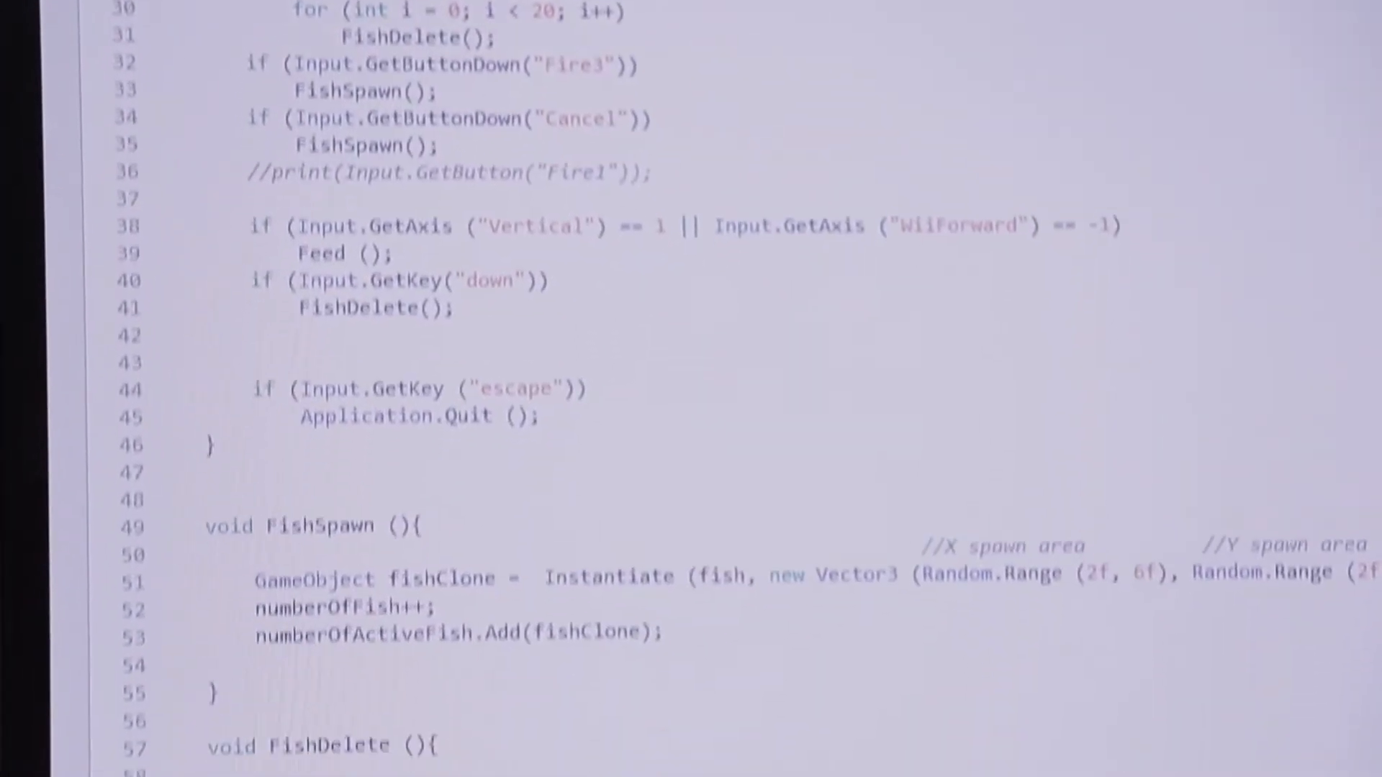
{"action": "scroll", "scroll_direction": "down", "scroll_amount": 3}
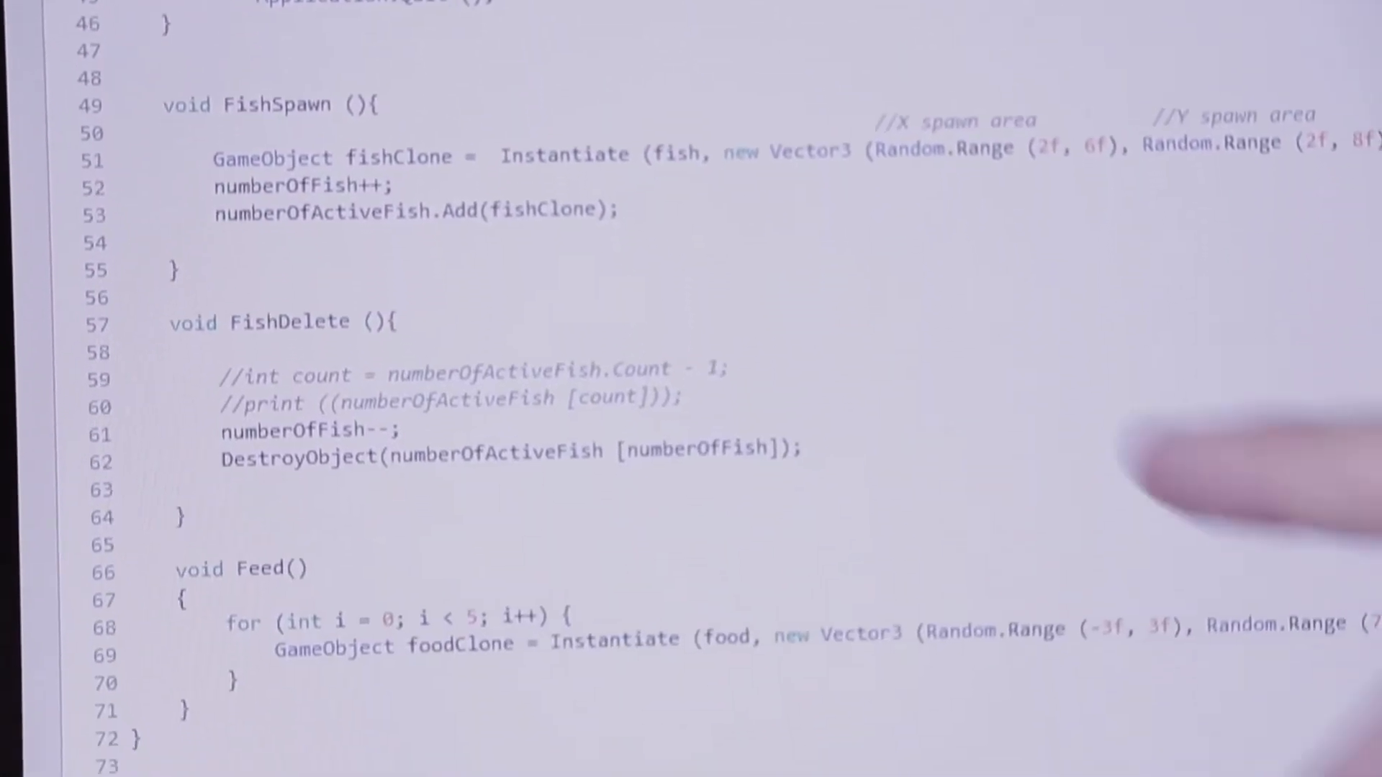